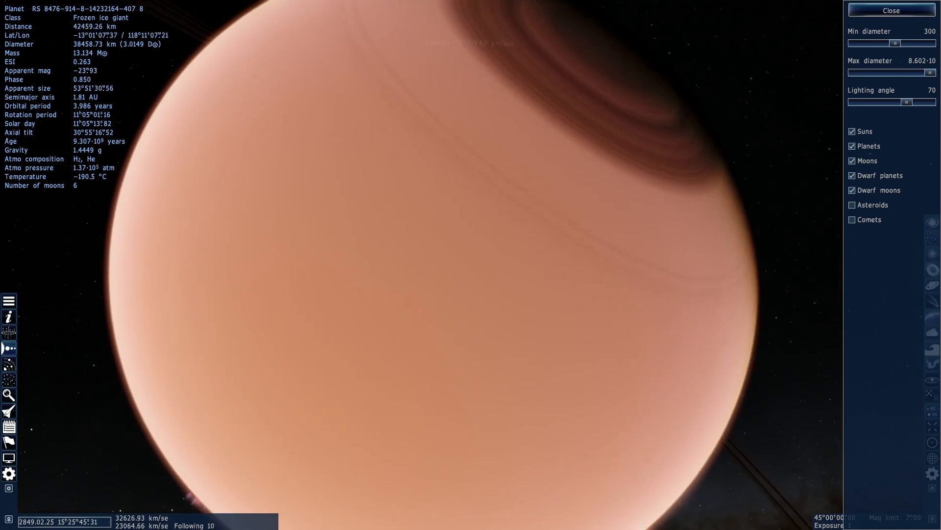
Step: Fly from the frozen ice giant toward the cratered orange cold ice world with seven moons
scroll("down", 3)
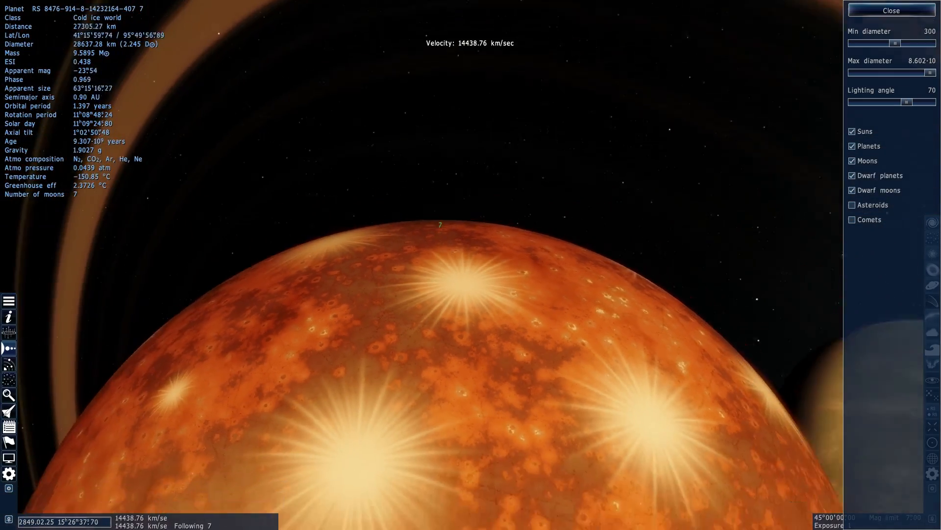
scroll("down", 3)
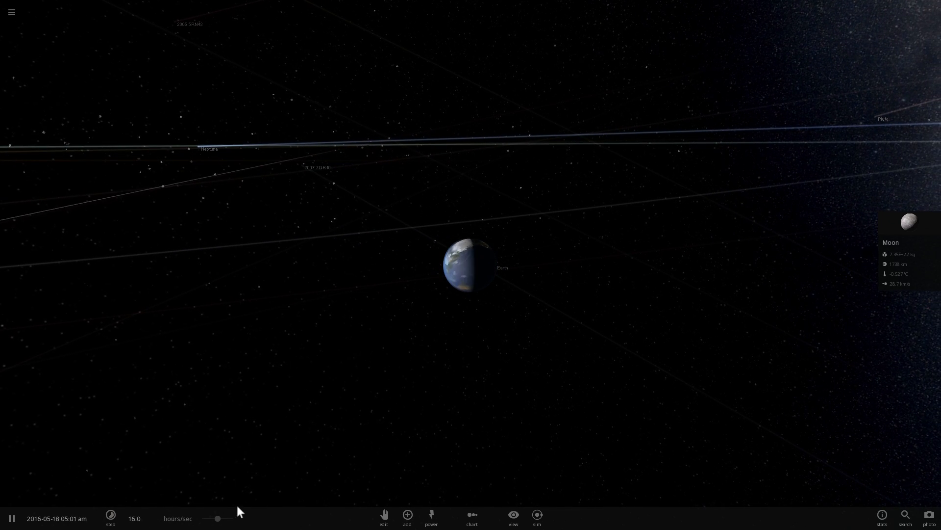
Step: Slow the near-Earth simulation down to about 5.70 hours per second
left_click(111, 518)
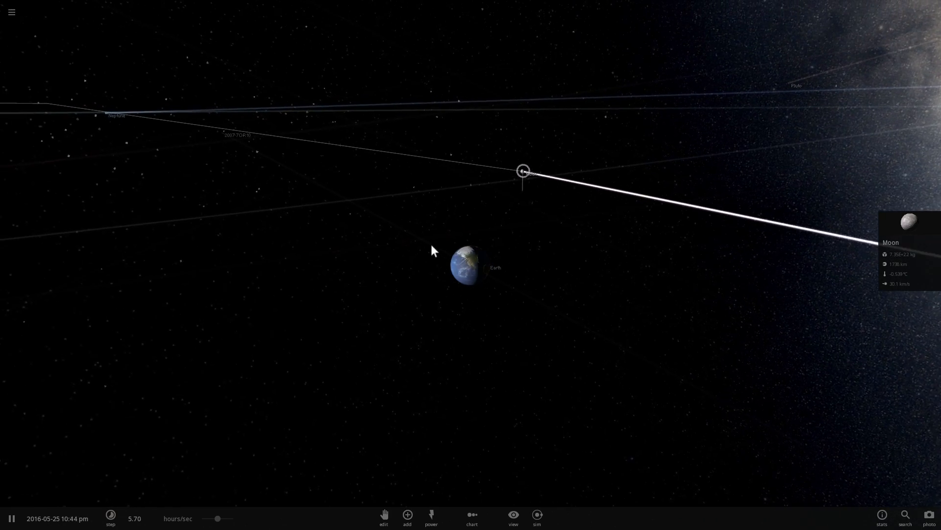
Step: Track Earth, select the Sun and zoom out to view the whole solar system
left_click(470, 264)
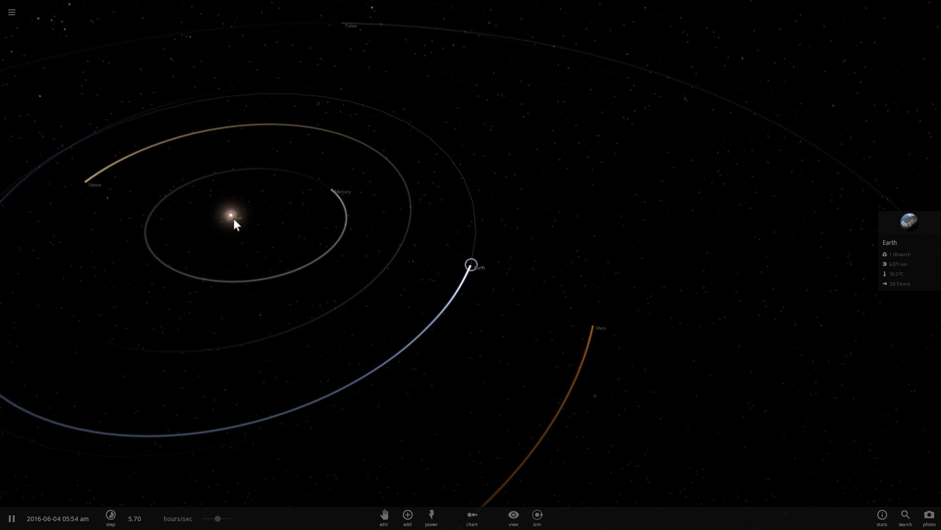
left_click(231, 216)
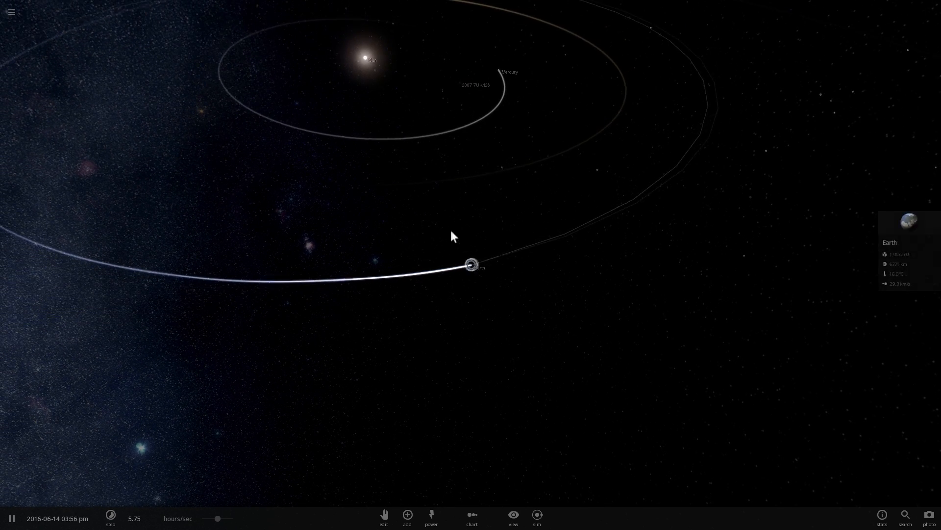
left_click(363, 58)
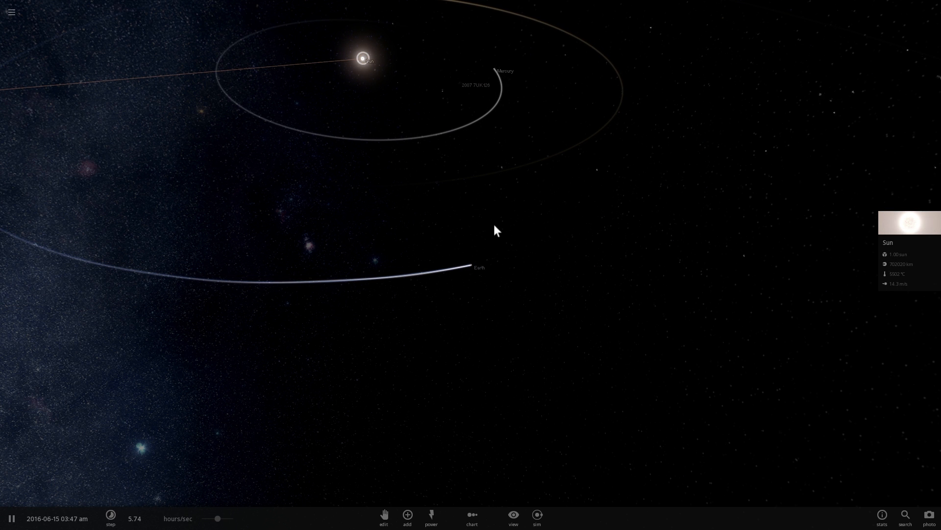
left_click(469, 263)
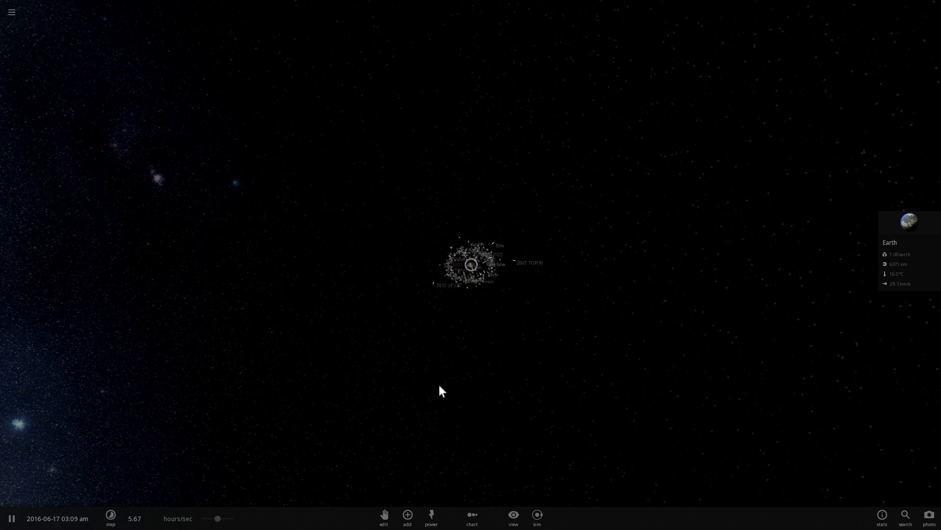
Step: Show Planet 9's properties: 5.50 Earth masses, 29809 km radius, 605 AU semi-major axis
left_click(406, 517)
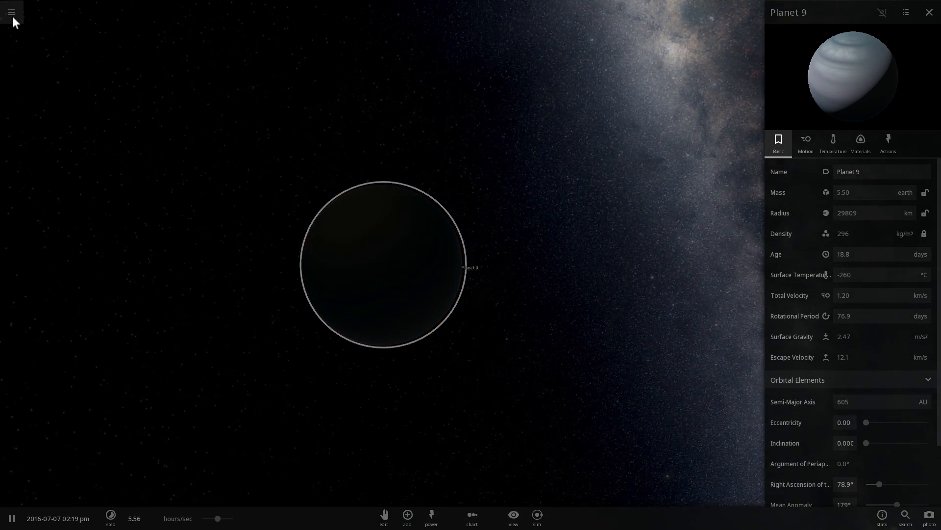
Step: Load the Ninth Planet simulation, select 2012 VP113 and start it running
left_click(12, 12)
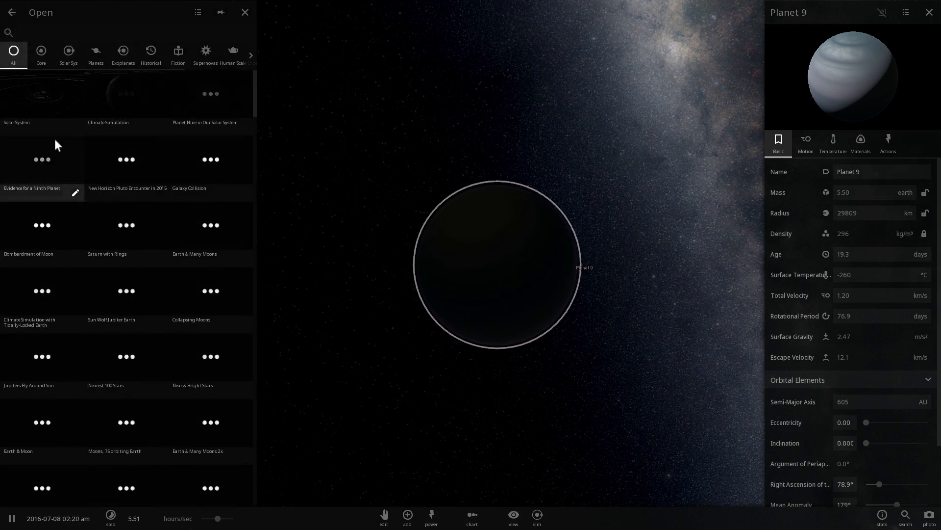
left_click(67, 53)
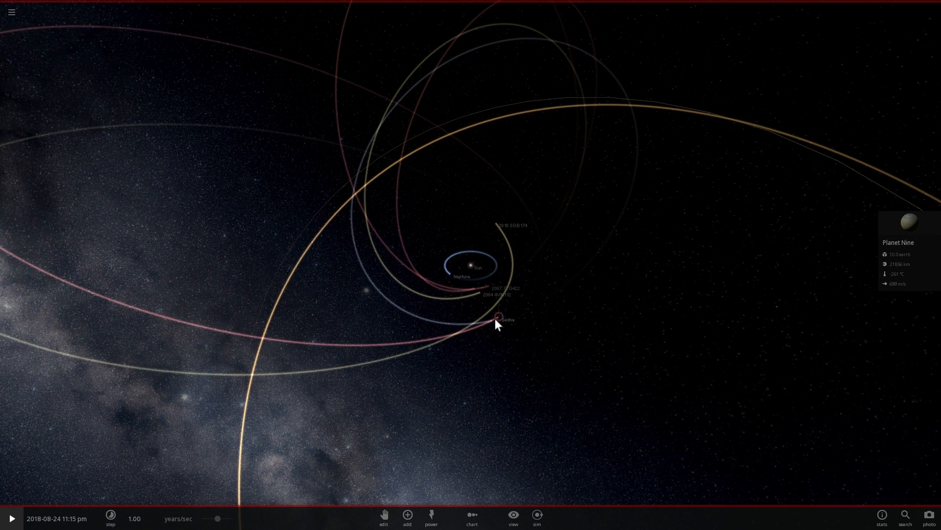
left_click(481, 293)
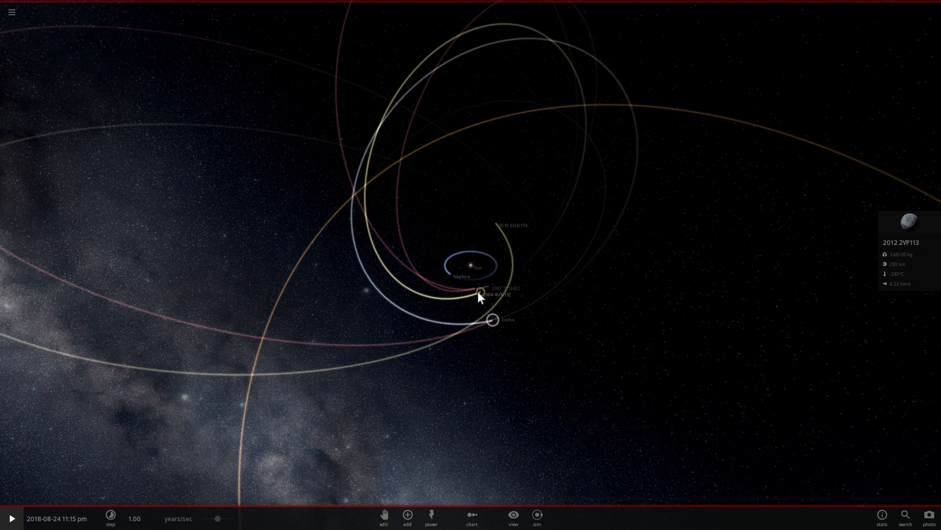
left_click(489, 286)
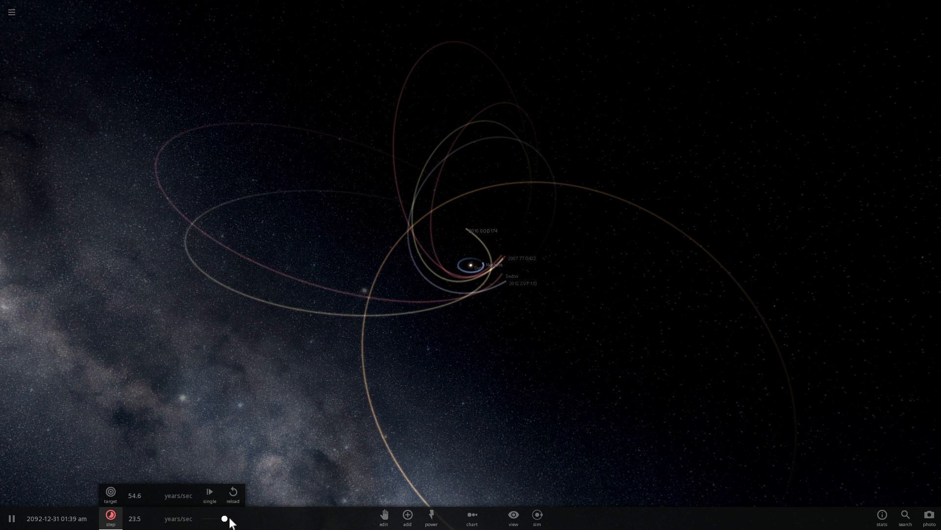
Step: Speed the simulation up further and show Planet Nine's 10.0-mass, 500 AU properties
left_click_drag(224, 518, 222, 517)
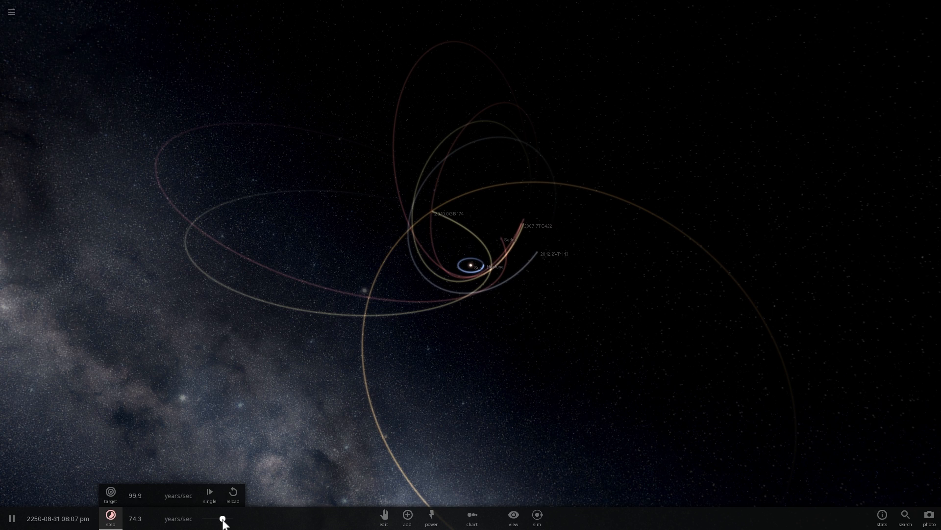
left_click_drag(224, 518, 217, 518)
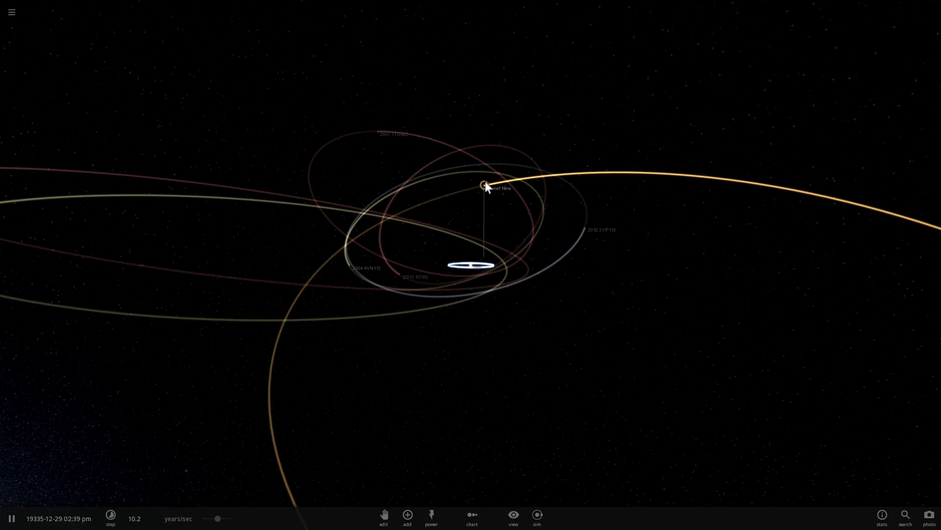
left_click(486, 184)
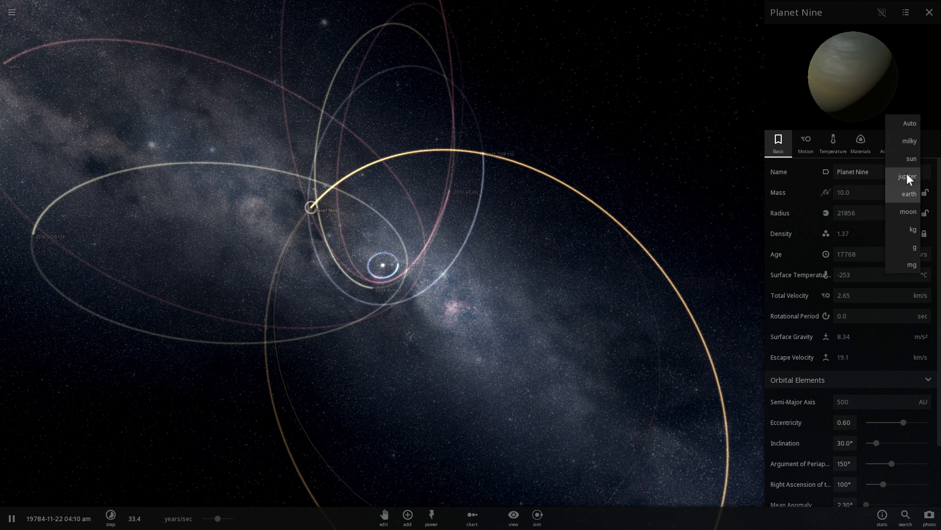
Step: Set Planet Nine's mass to 5 Jupiter masses
left_click(908, 175)
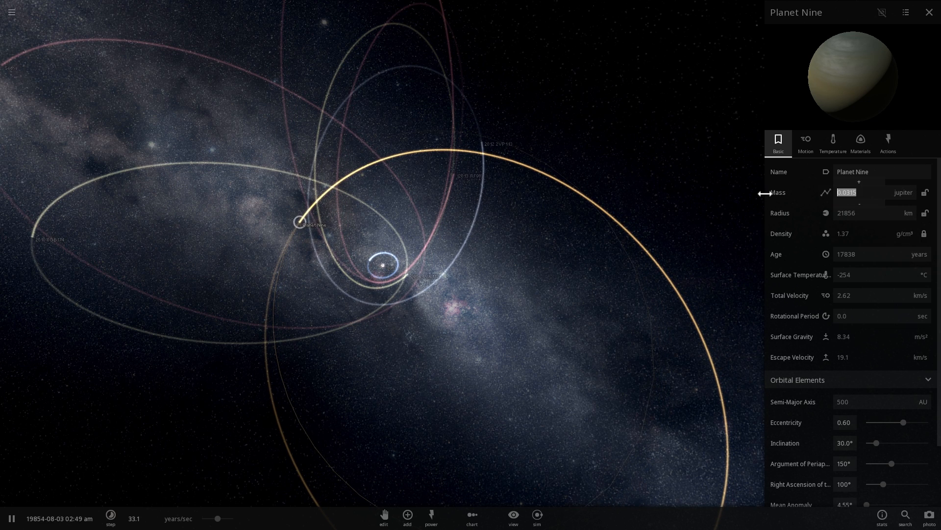
type("5")
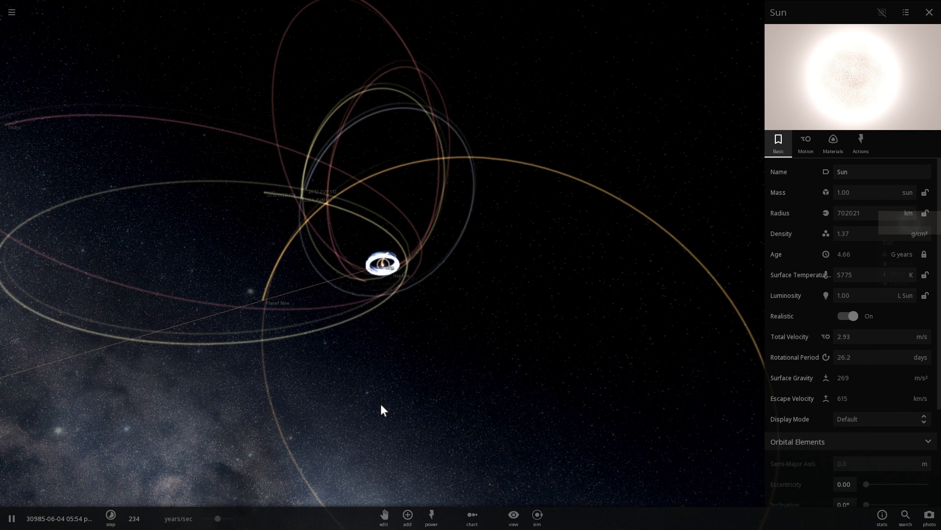
Step: Select 2007 TG422, pause and resume the run, and watch its 0.90-eccentricity orbit
left_click(377, 88)
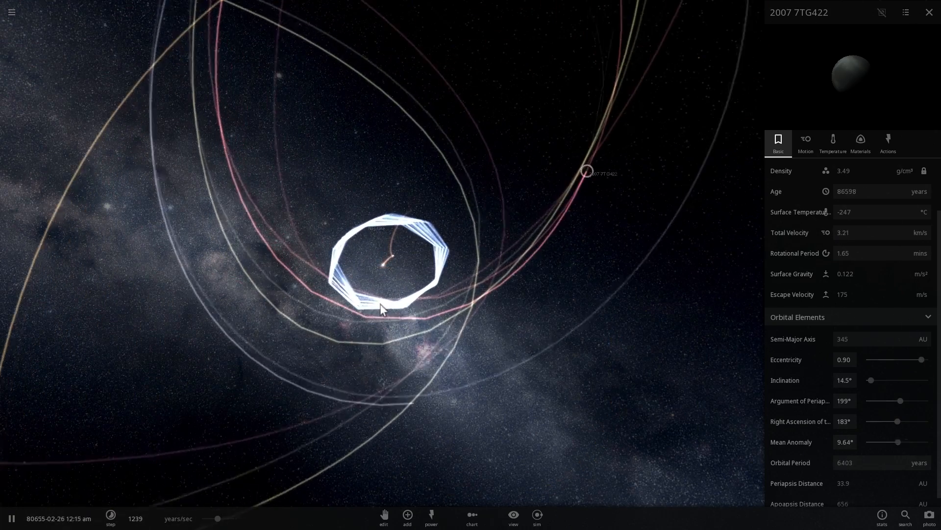
left_click(11, 518)
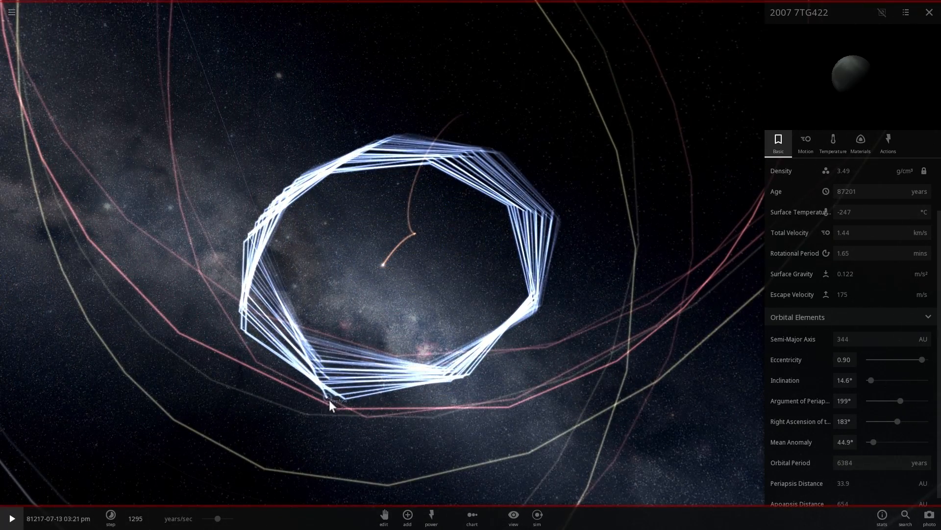
left_click(10, 518)
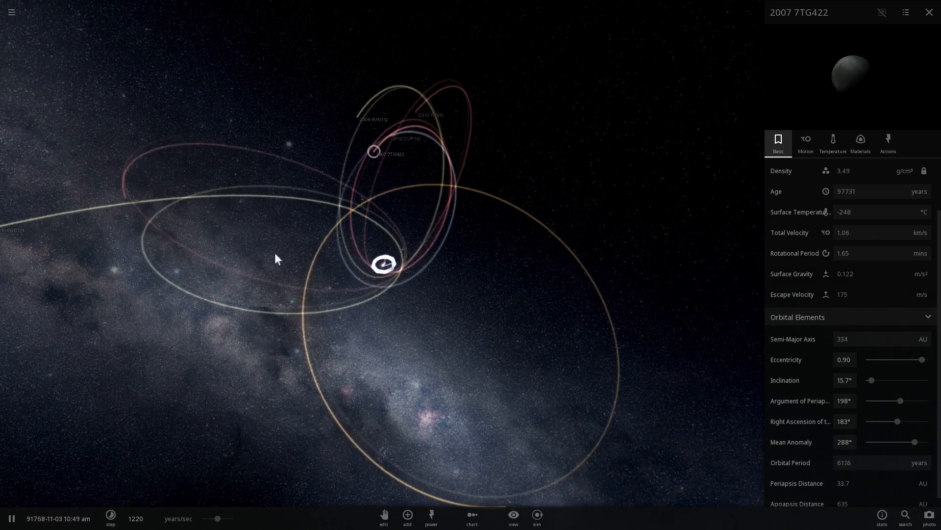
left_click(116, 263)
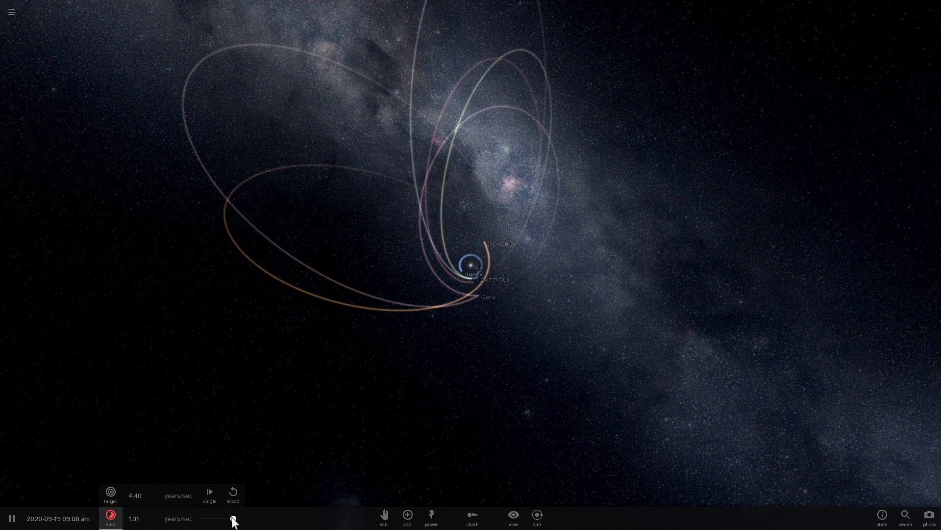
Step: Raise the simulation speed for the scenario without Planet Nine
left_click_drag(231, 518, 218, 518)
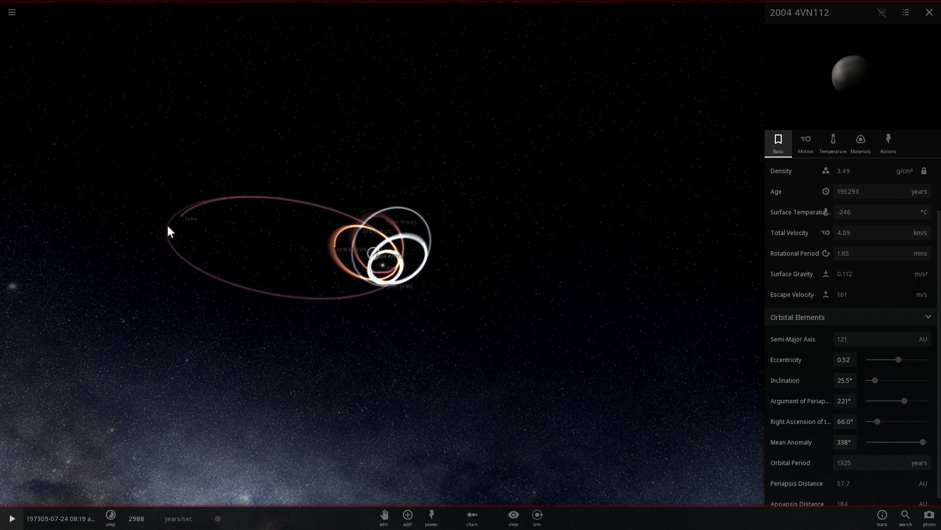
Step: Resume the run toward year 330,000, zoom on the Sun and show 2004 VN112's properties
left_click(10, 517)
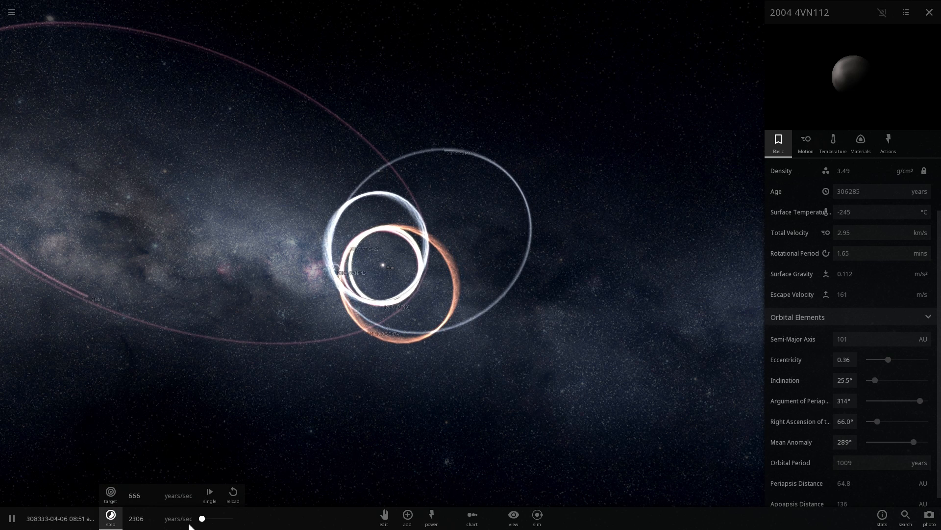
left_click(261, 308)
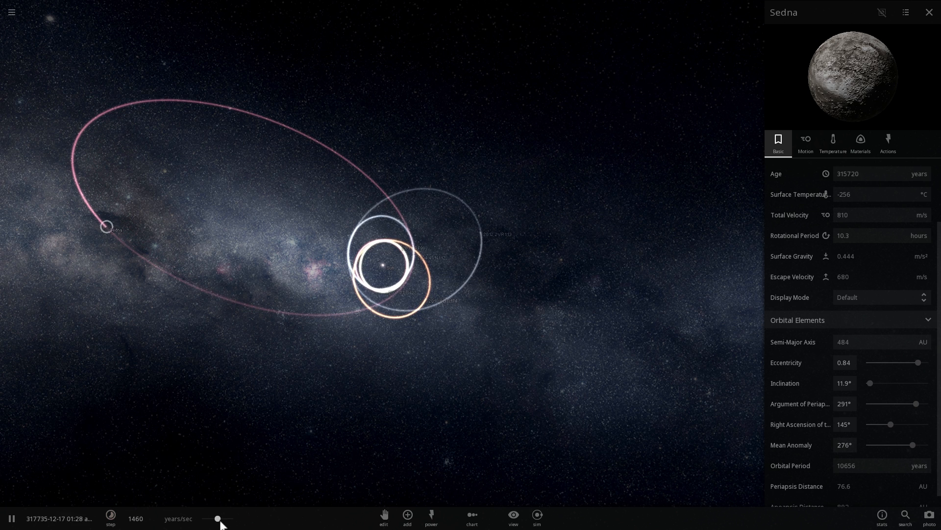
left_click_drag(217, 518, 225, 518)
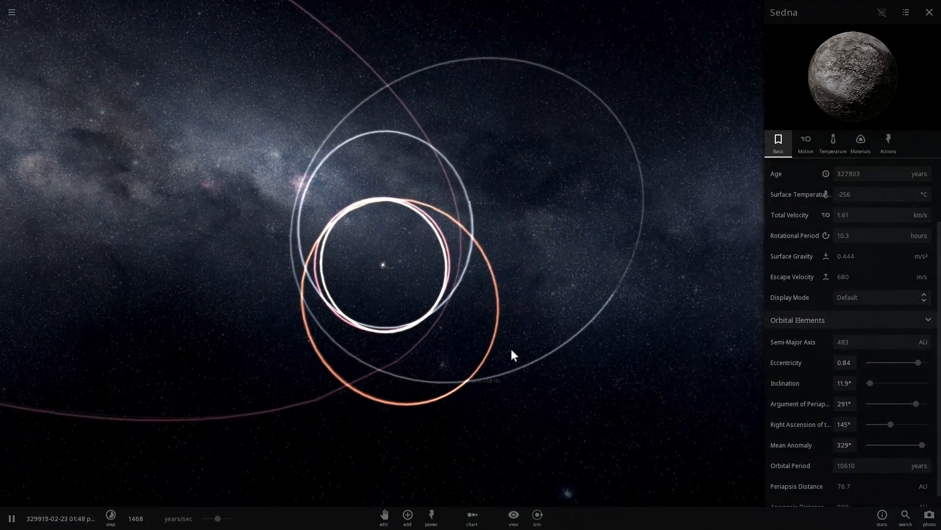
left_click(404, 322)
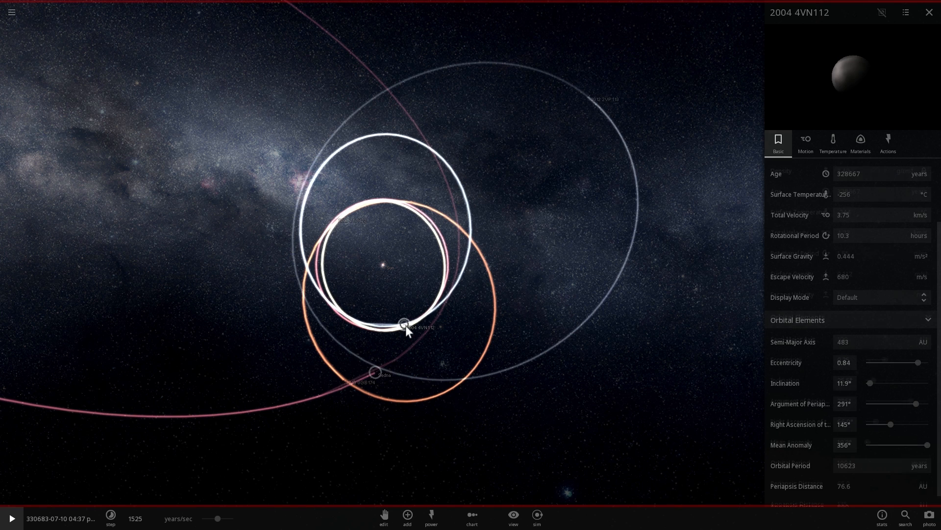